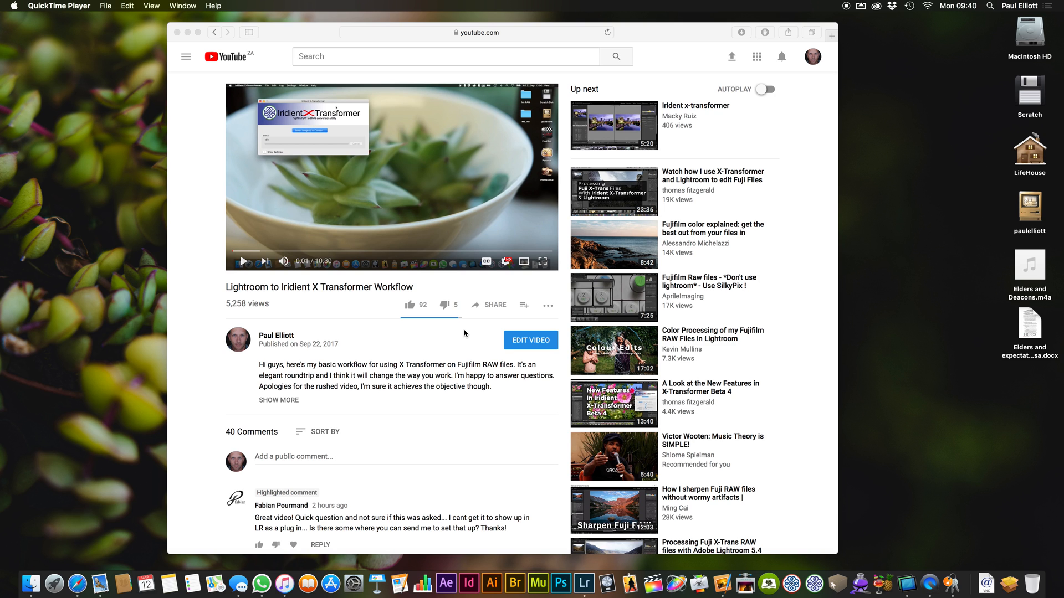
Bring Lightroom forward and view the Iridient commands under File > Plug-in Extras.
scroll("down", 3)
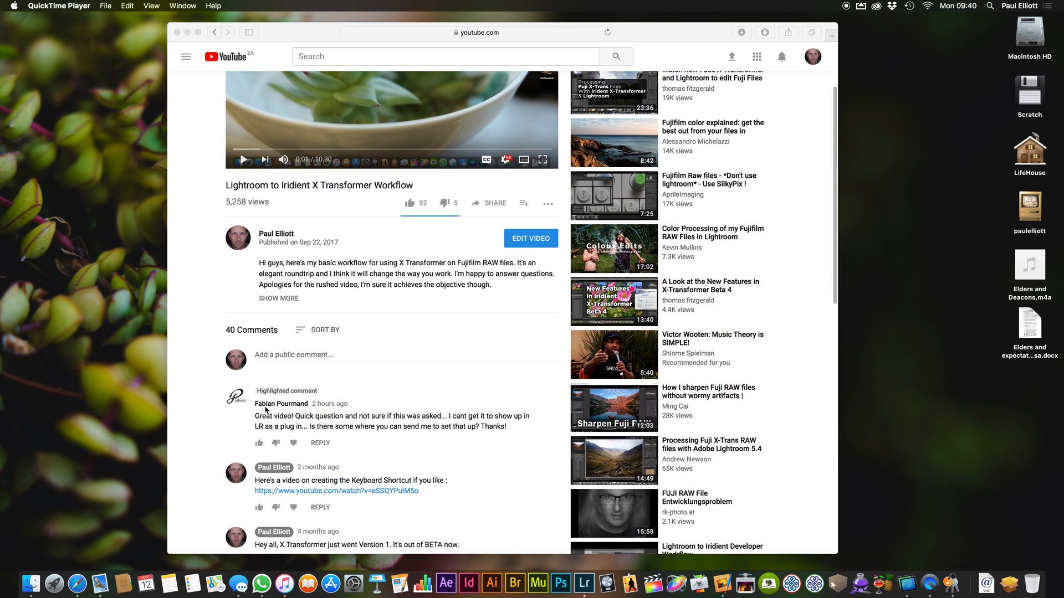
scroll("up", 3)
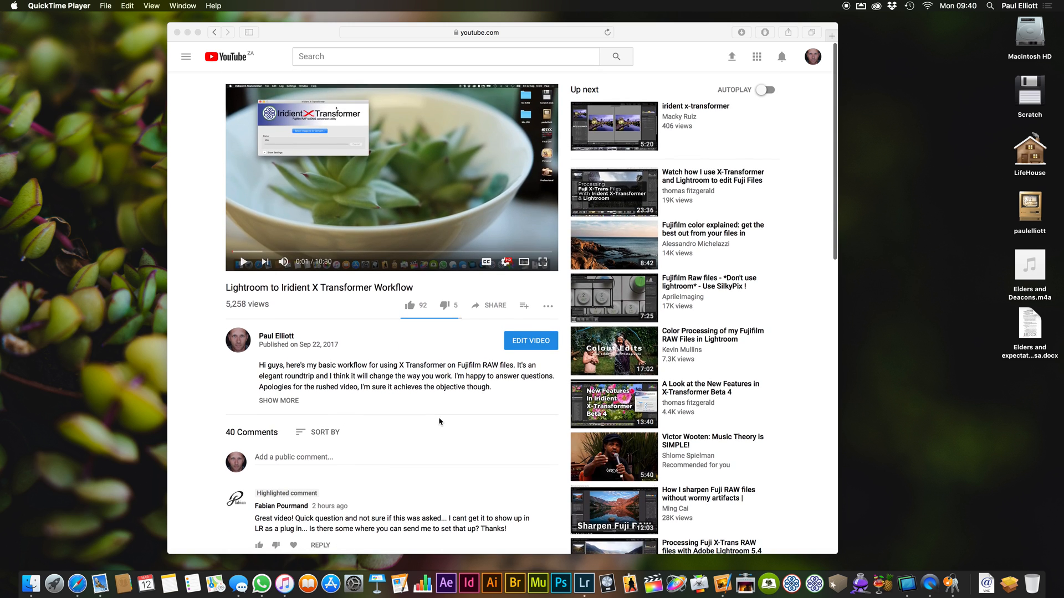
mouse_move(367, 421)
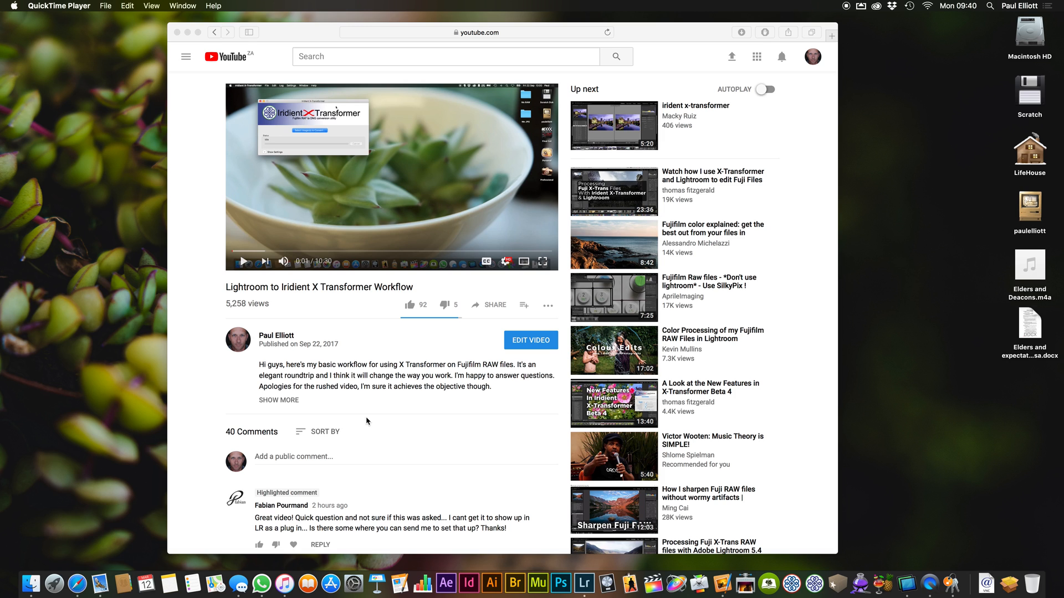
mouse_move(371, 426)
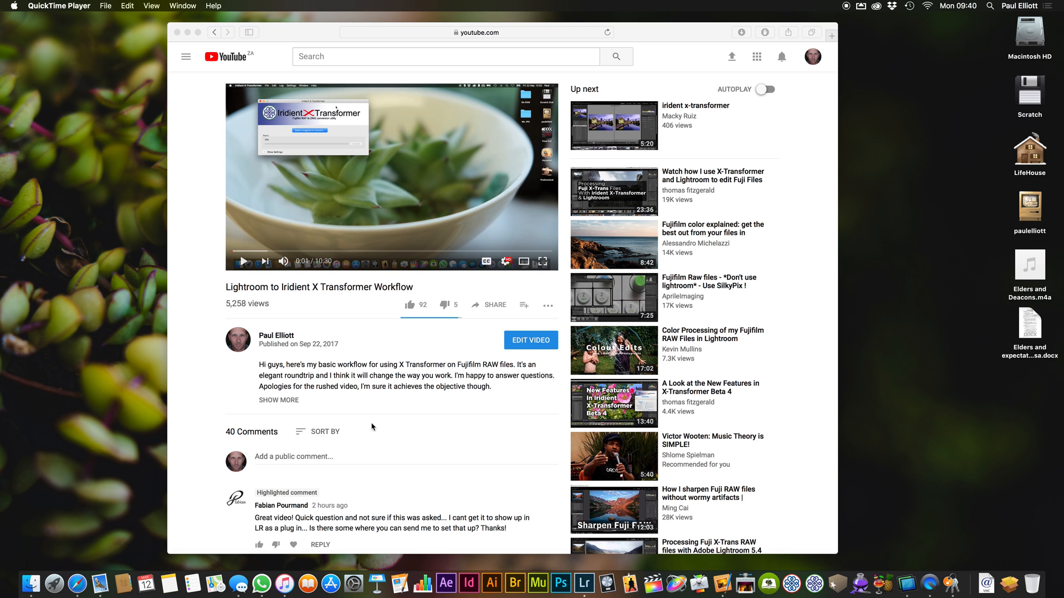
left_click(583, 584)
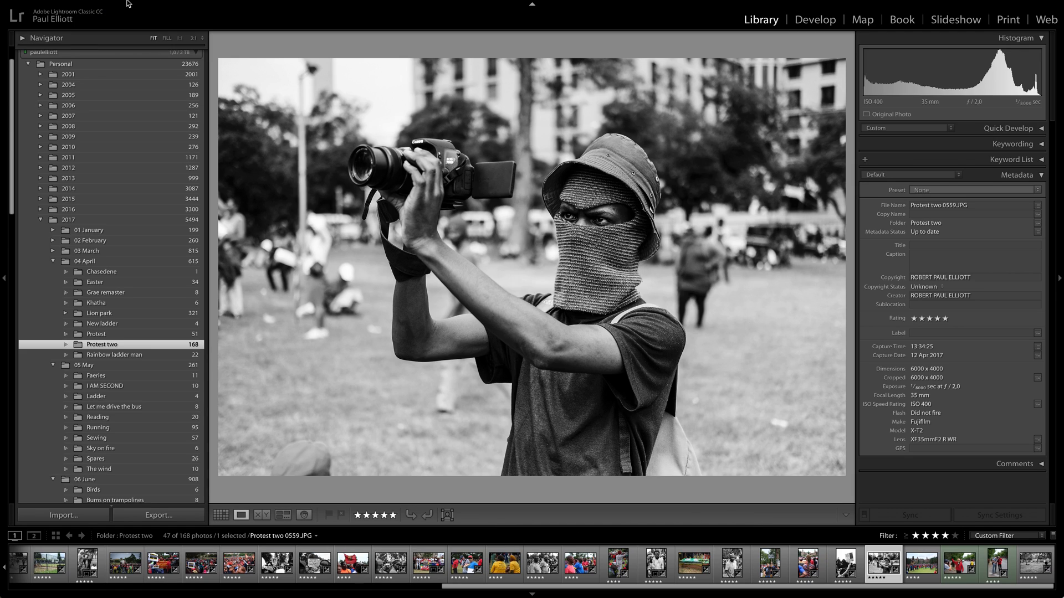
left_click(79, 5)
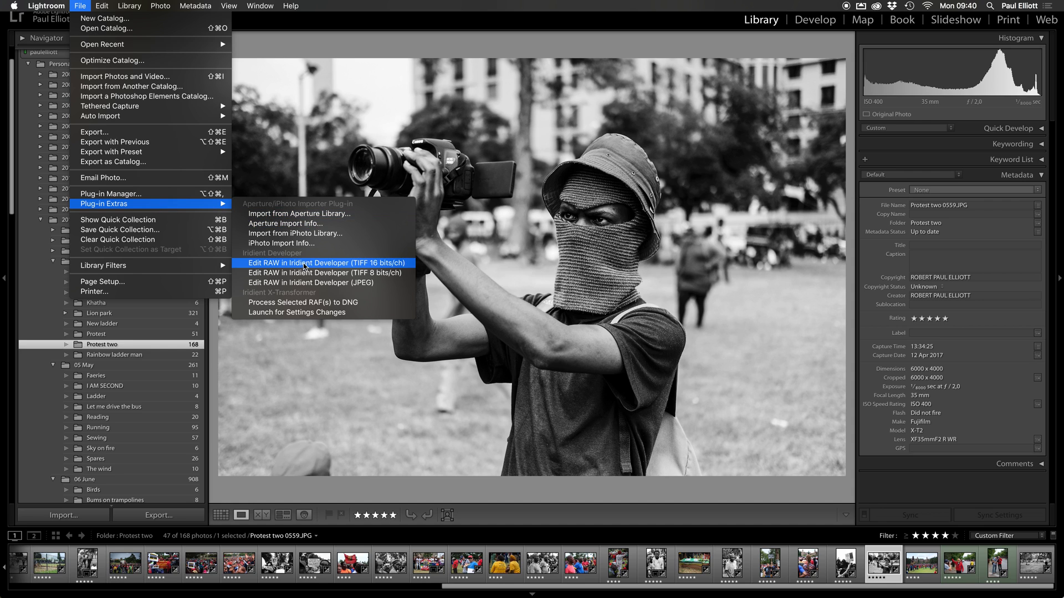
mouse_move(305, 296)
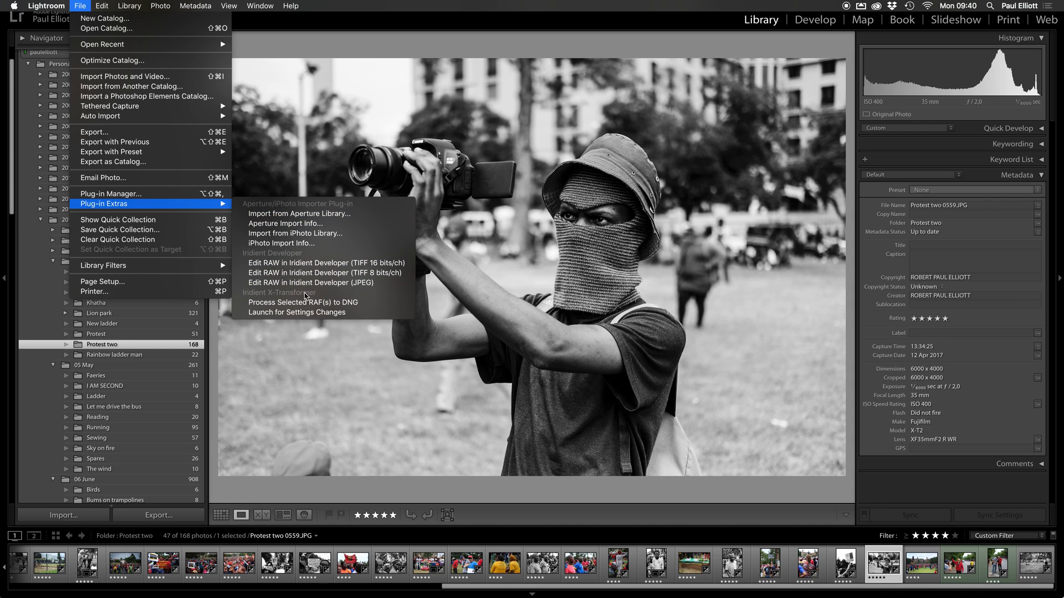
mouse_move(324, 282)
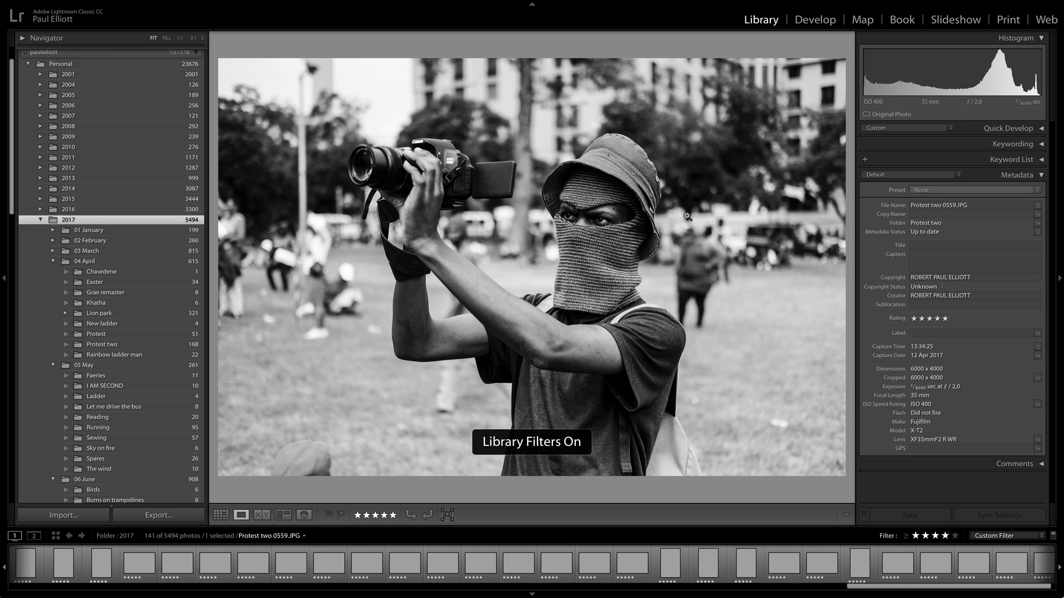
Show the 2017 folder in Grid view and text-filter it for 'raf'.
left_click(220, 514)
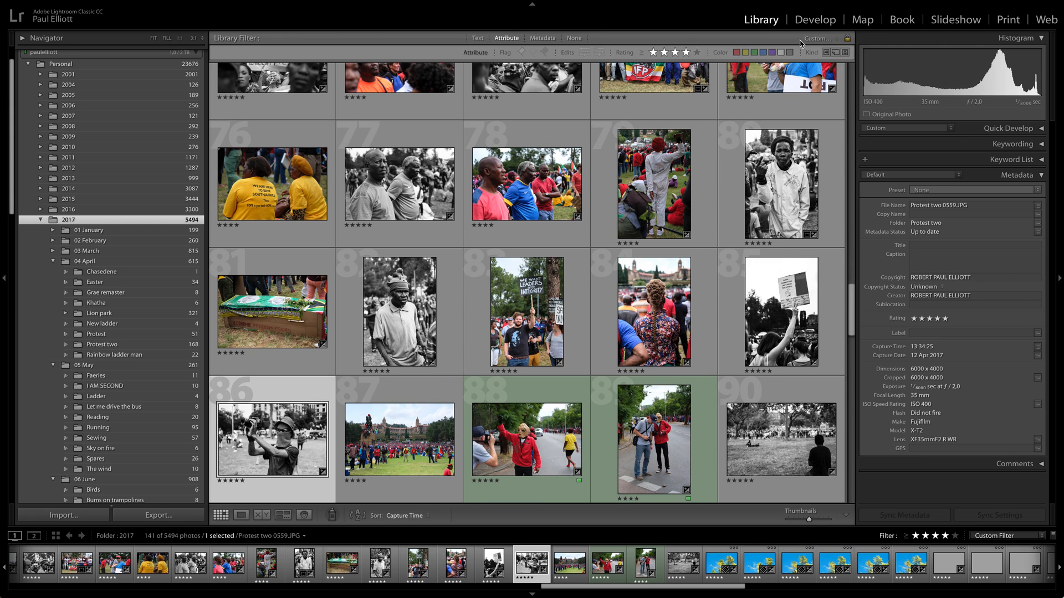
left_click(822, 38)
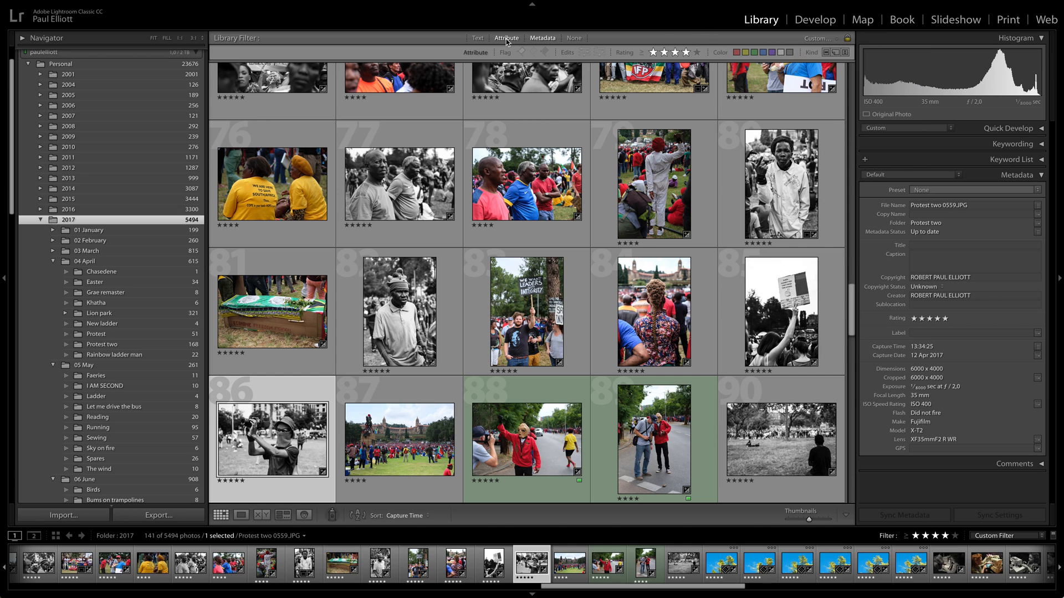
left_click(478, 38)
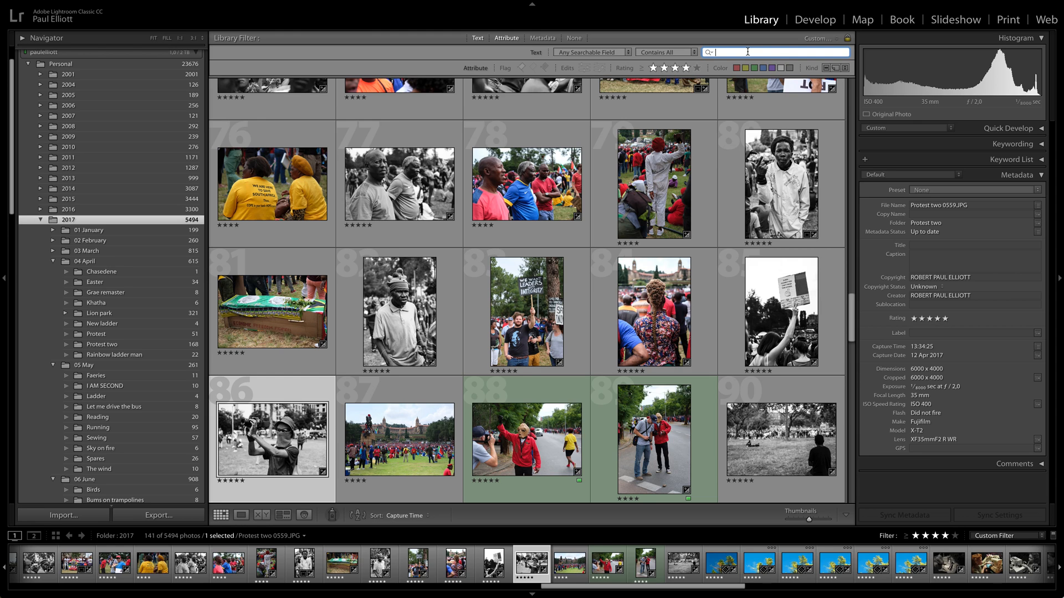
type("ra")
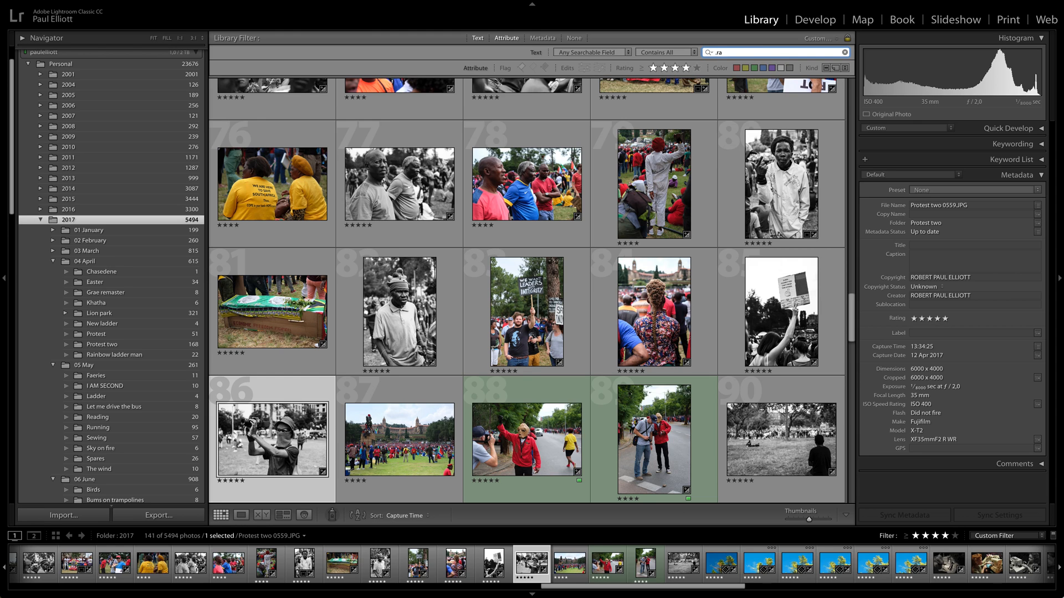
type("f")
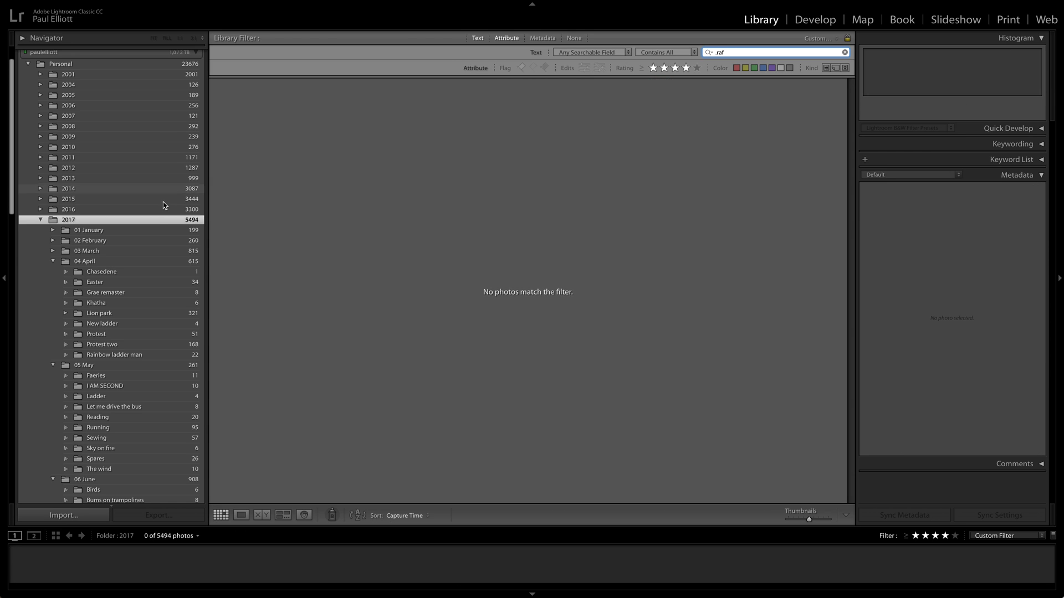
scroll("down", 3)
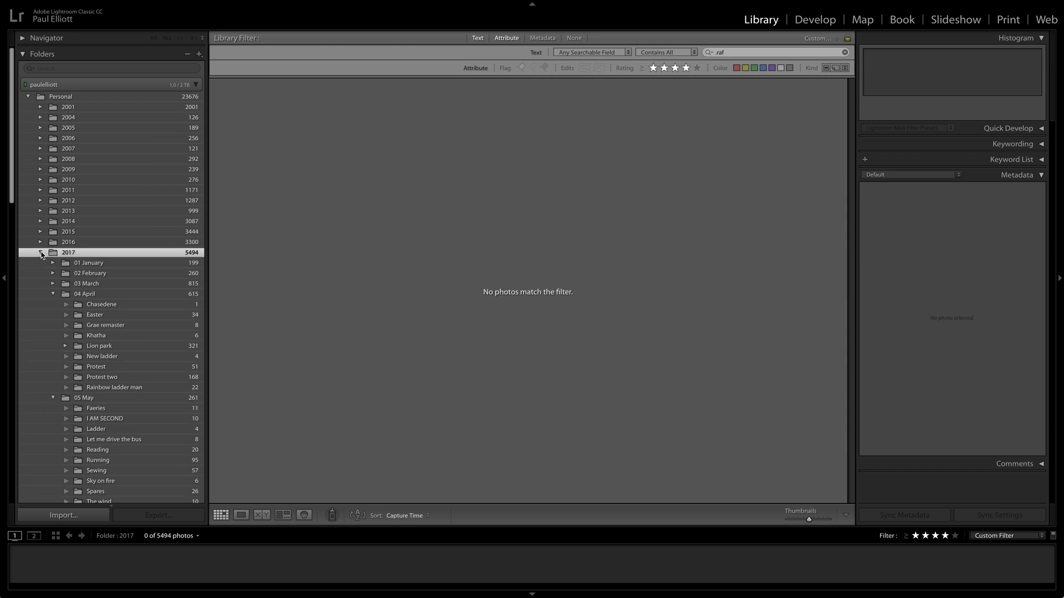
Select the 2018 folder and open the context menu for Cross 0004.RAF.
left_click(39, 263)
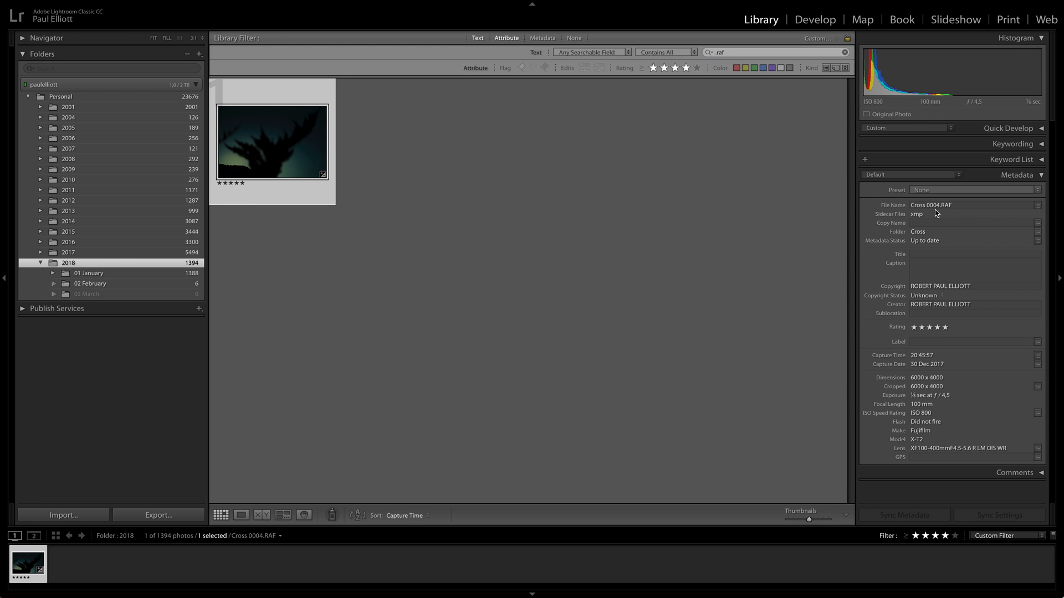
right_click(272, 142)
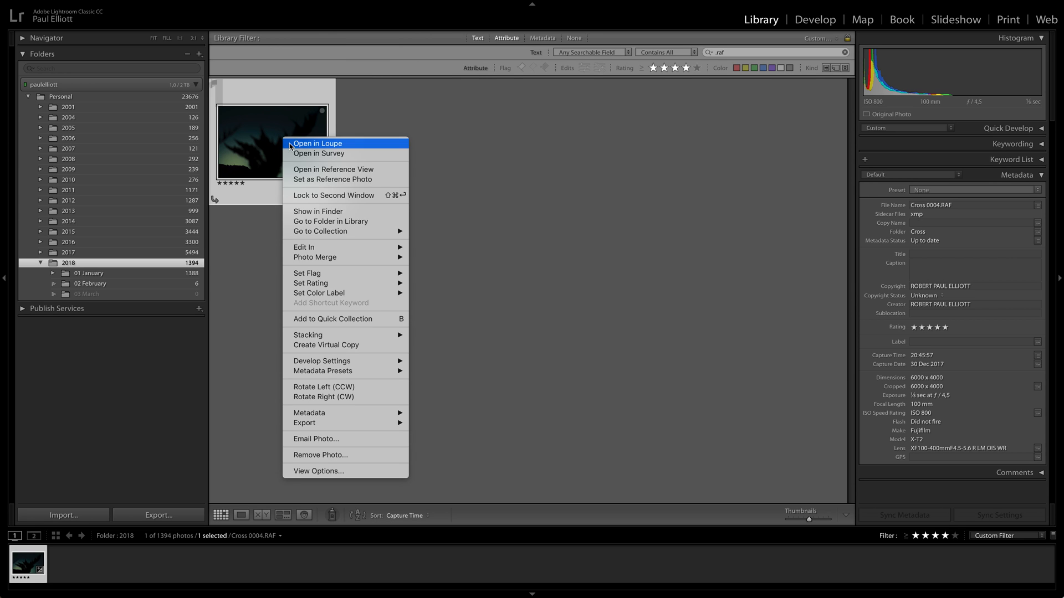
mouse_move(347, 257)
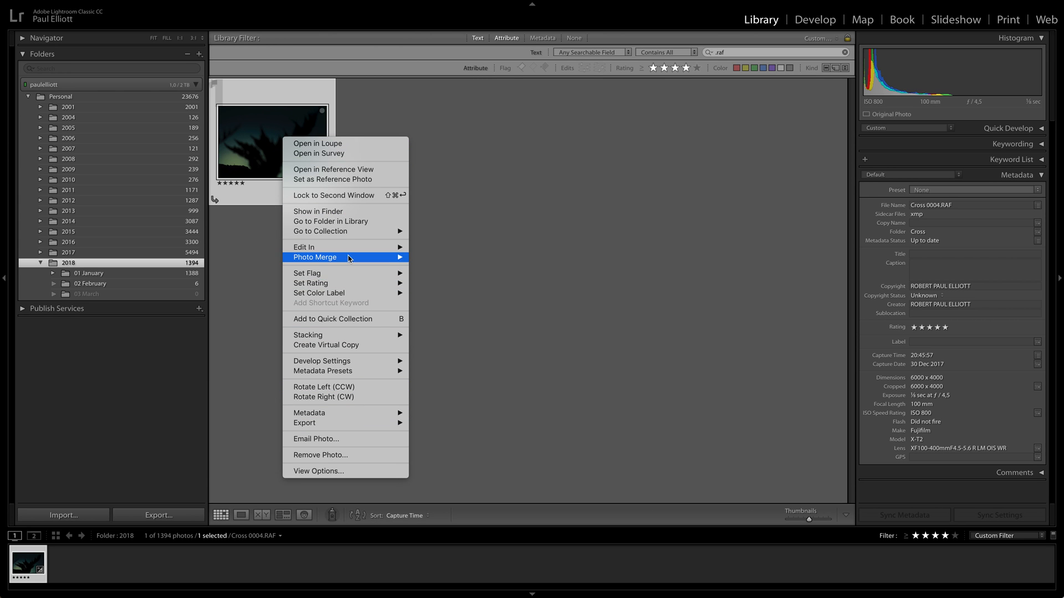
mouse_move(322, 360)
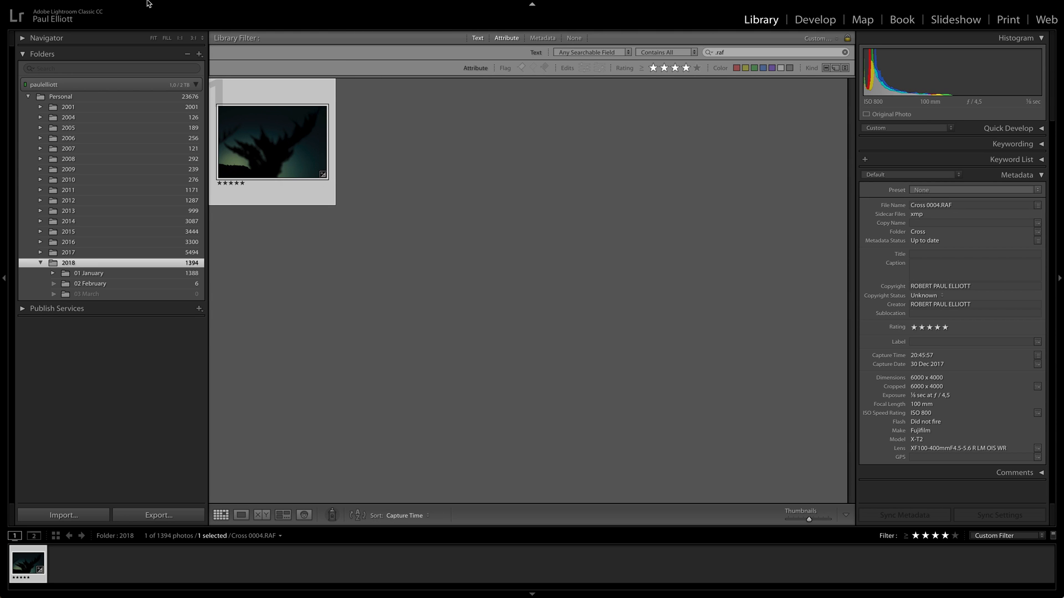
Run Process Selected RAF(s) to DNG from Plug-in Extras on Cross 0004.RAF.
left_click(79, 6)
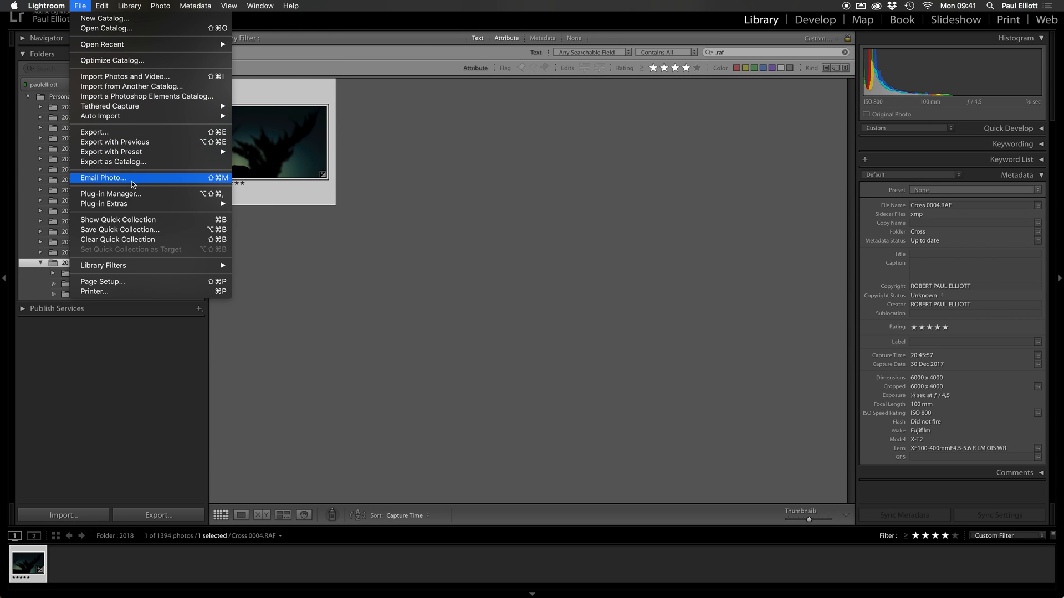
mouse_move(104, 203)
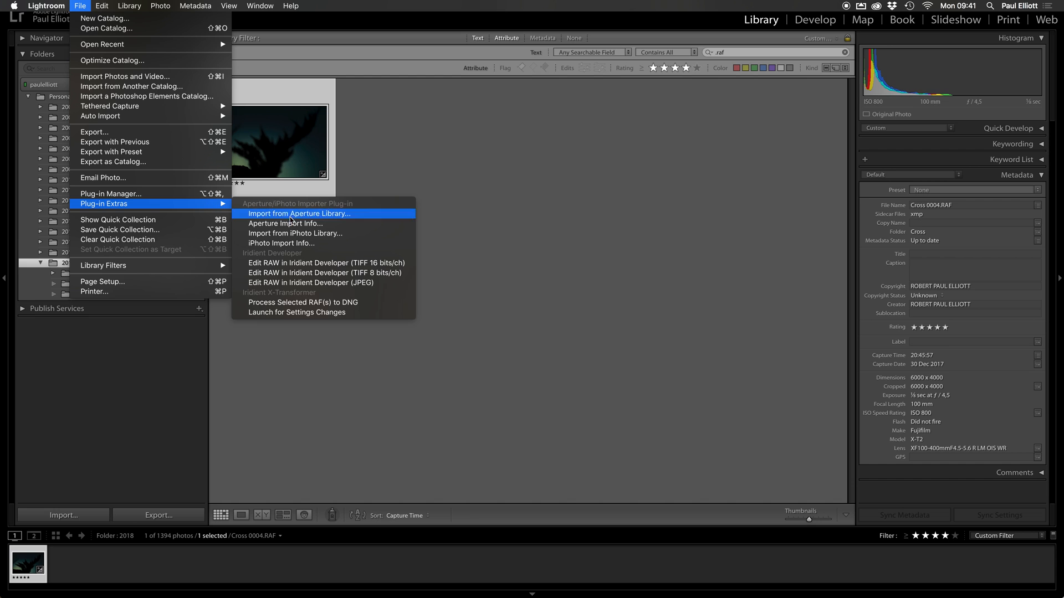
mouse_move(302, 302)
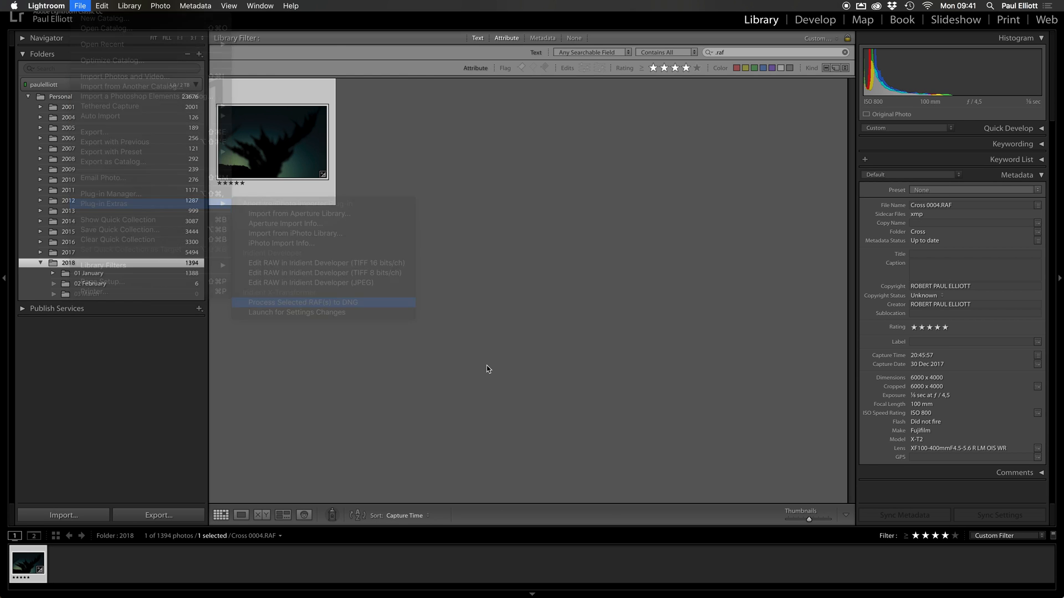
left_click(300, 302)
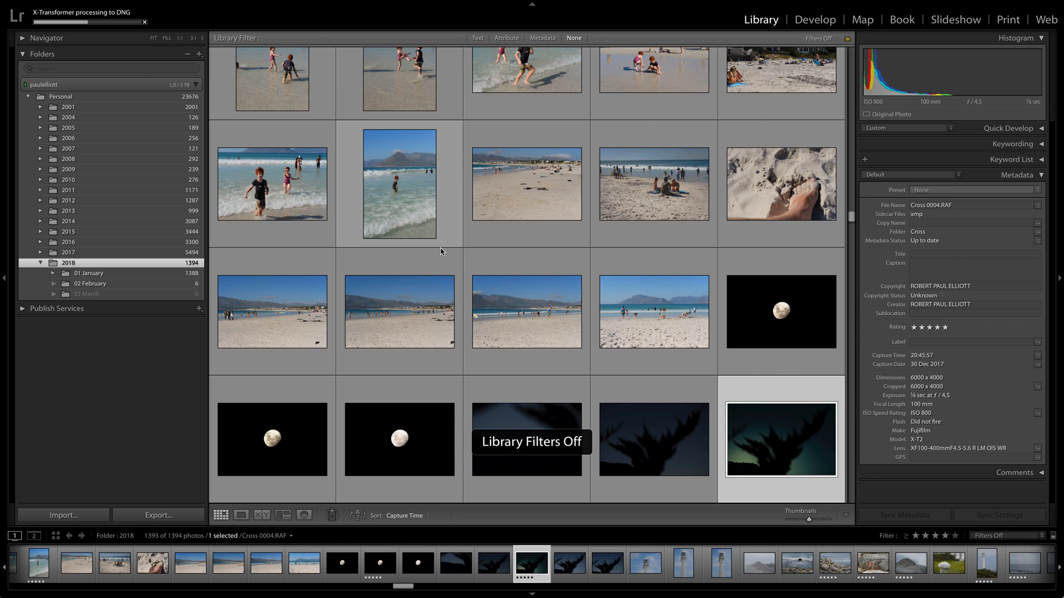
View Cross 0004-IridientEdit.dng in Loupe view and open the File menu.
scroll("down", 3)
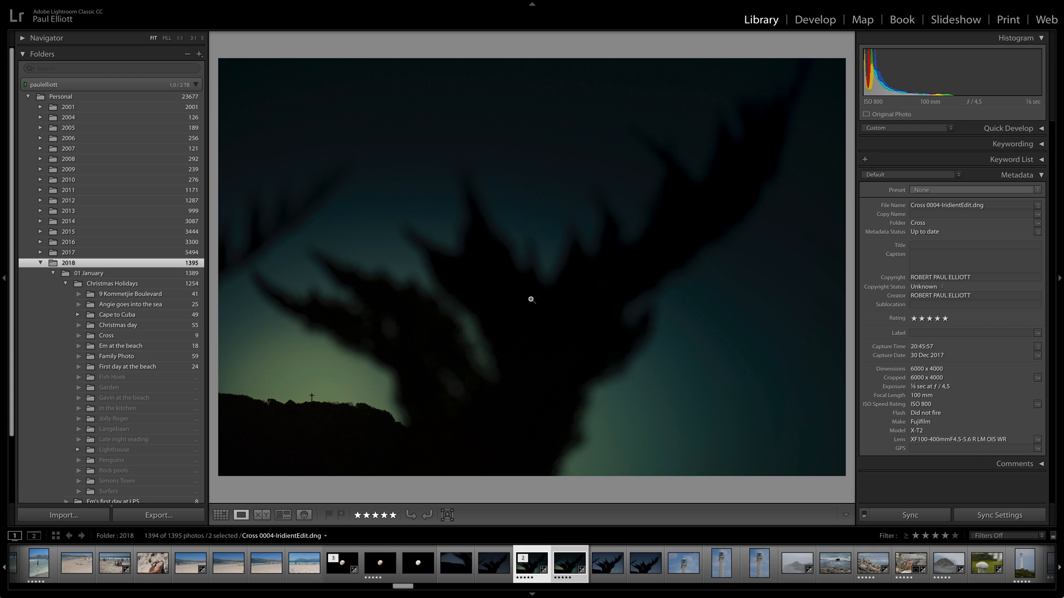
left_click(494, 563)
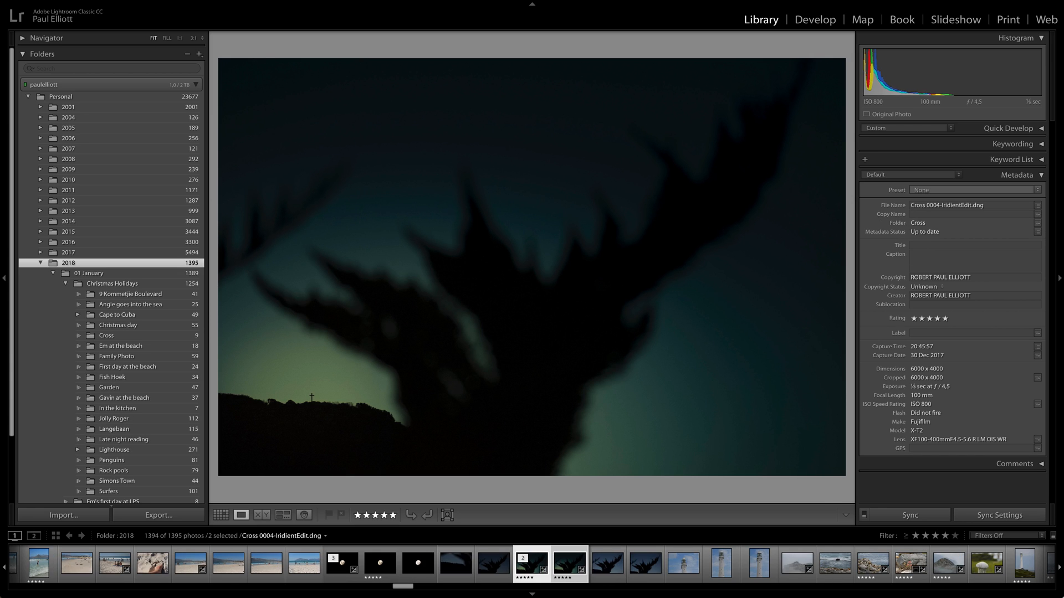
left_click(79, 6)
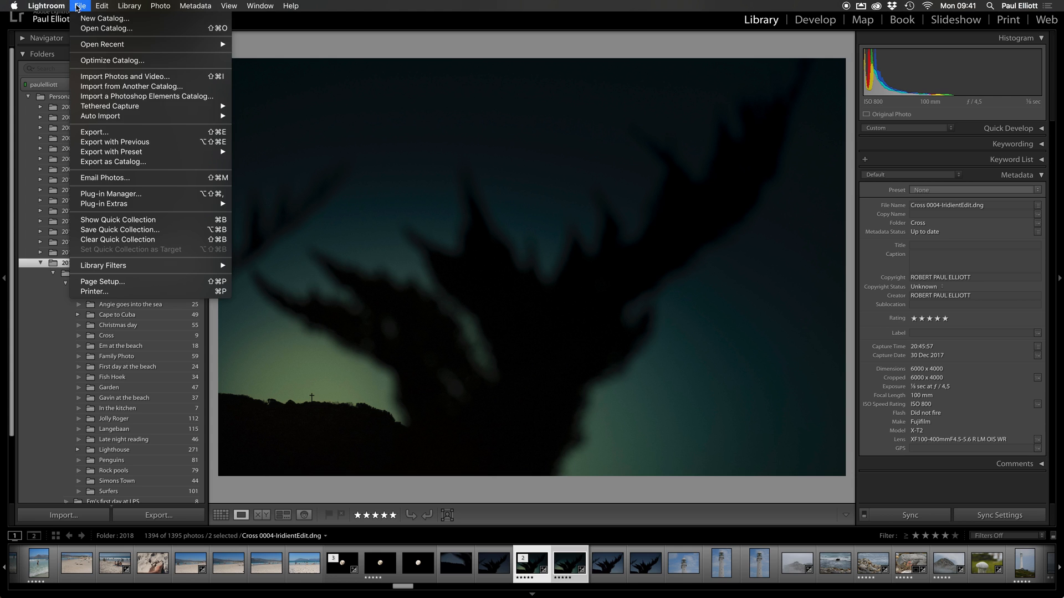
mouse_move(103, 203)
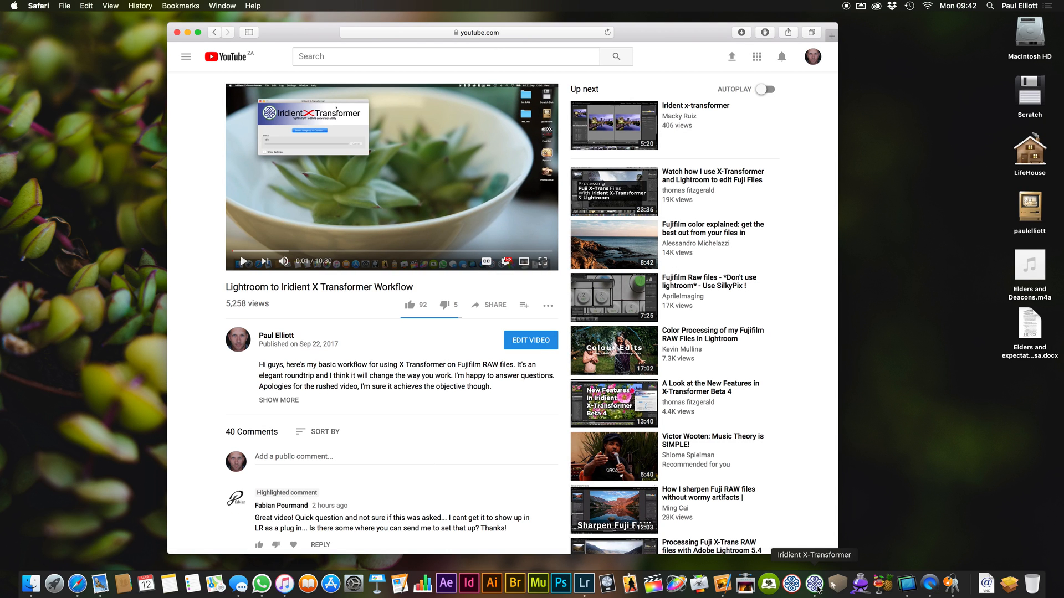
Launch Iridient Developer, cancel its Open dialog, and view the Help menu.
left_click(813, 582)
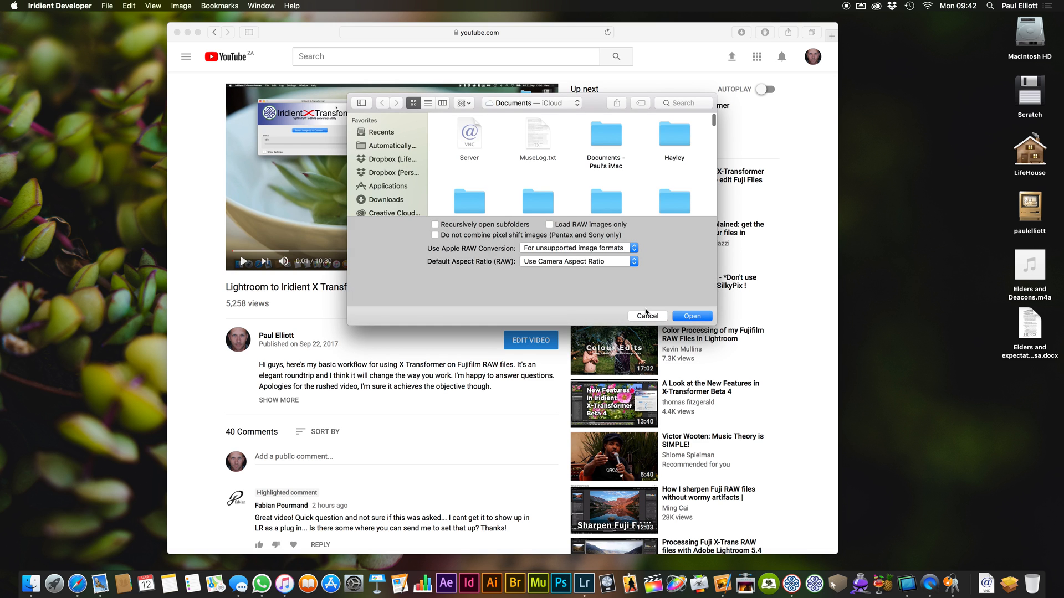
left_click(646, 315)
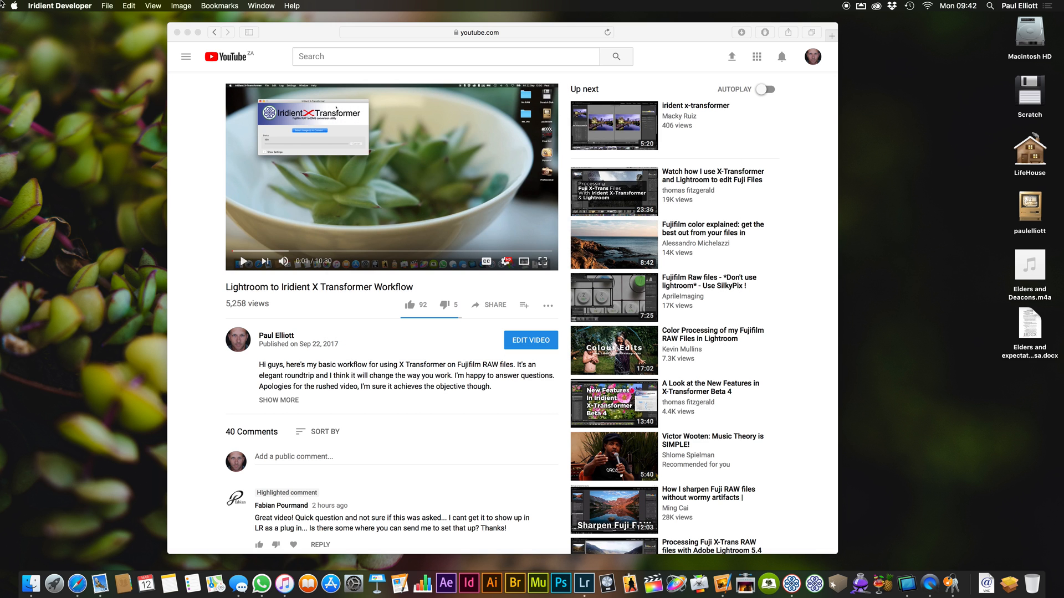
left_click(292, 5)
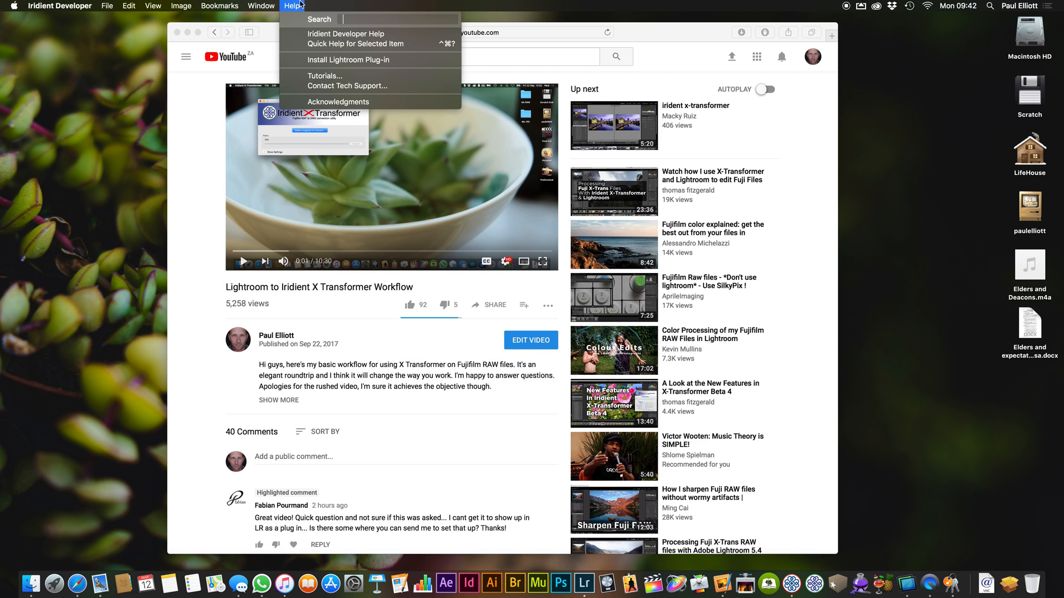
mouse_move(349, 59)
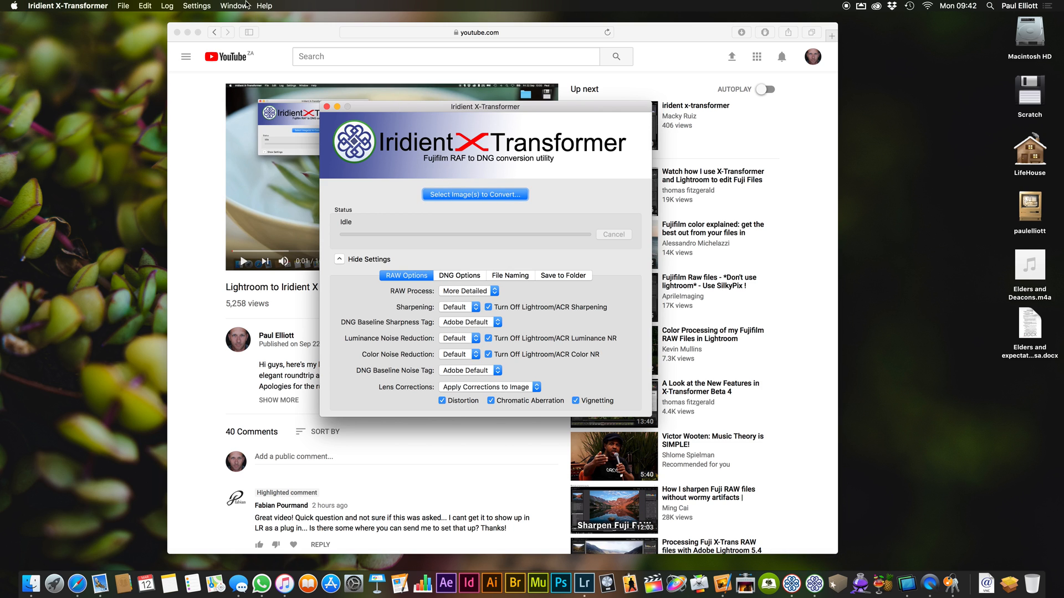
Run Help > Install Lightroom Plug-in in X-Transformer, confirm with OK, and return to Lightroom.
left_click(263, 6)
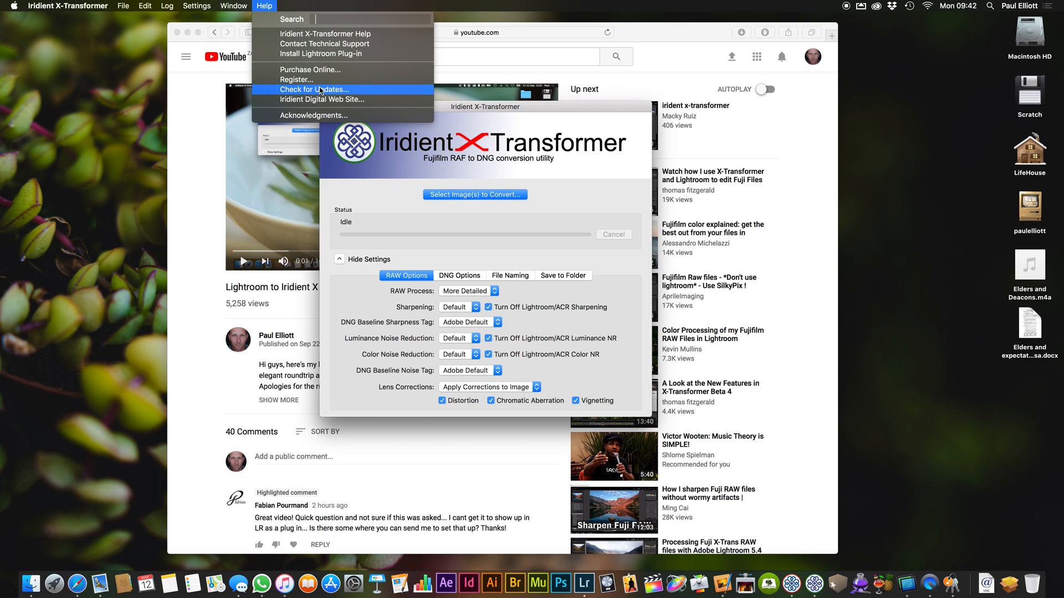
mouse_move(326, 54)
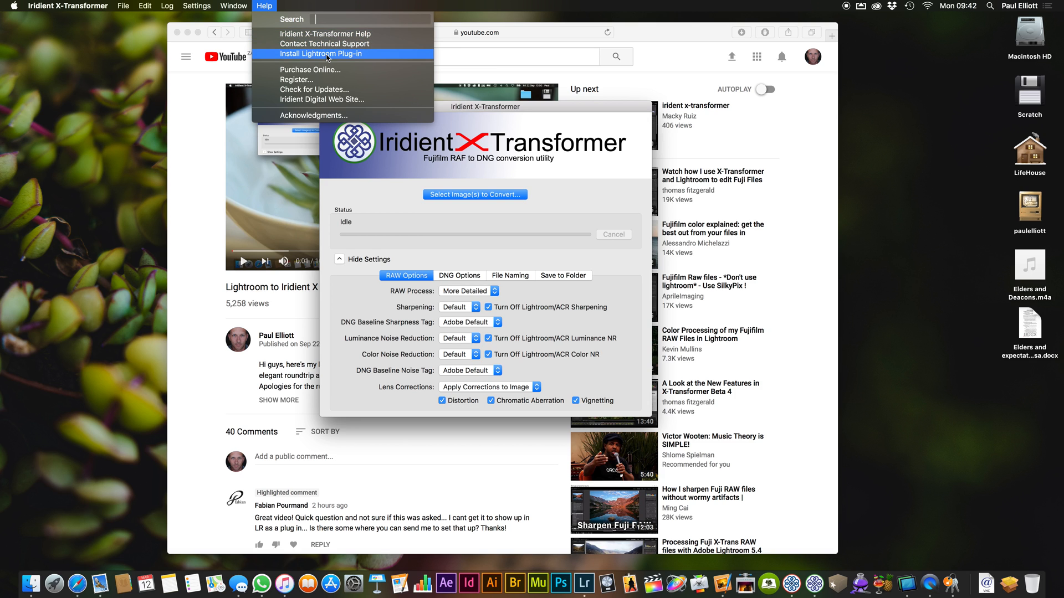
left_click(326, 54)
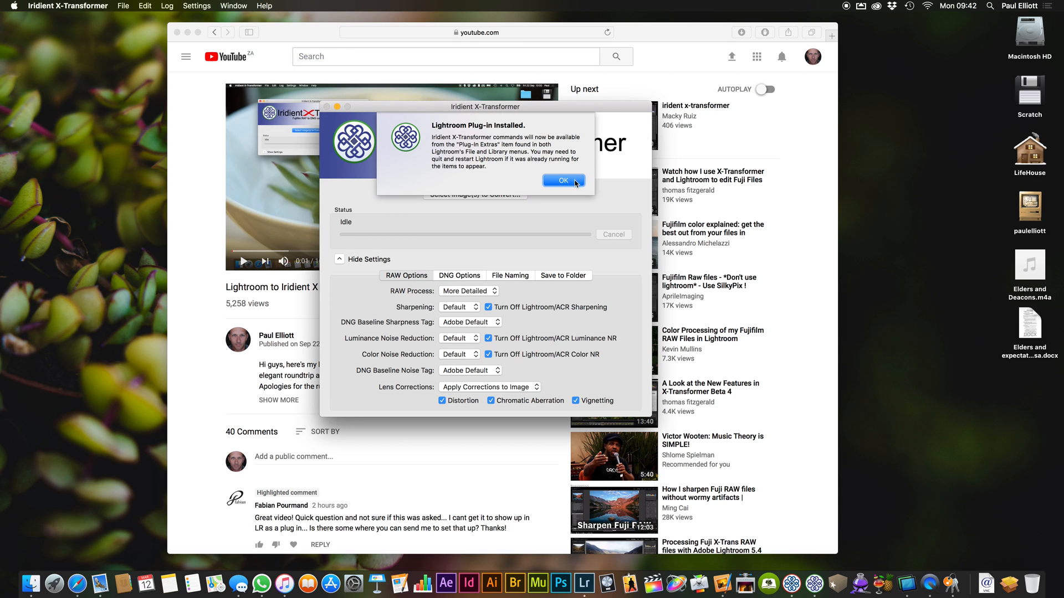
left_click(563, 181)
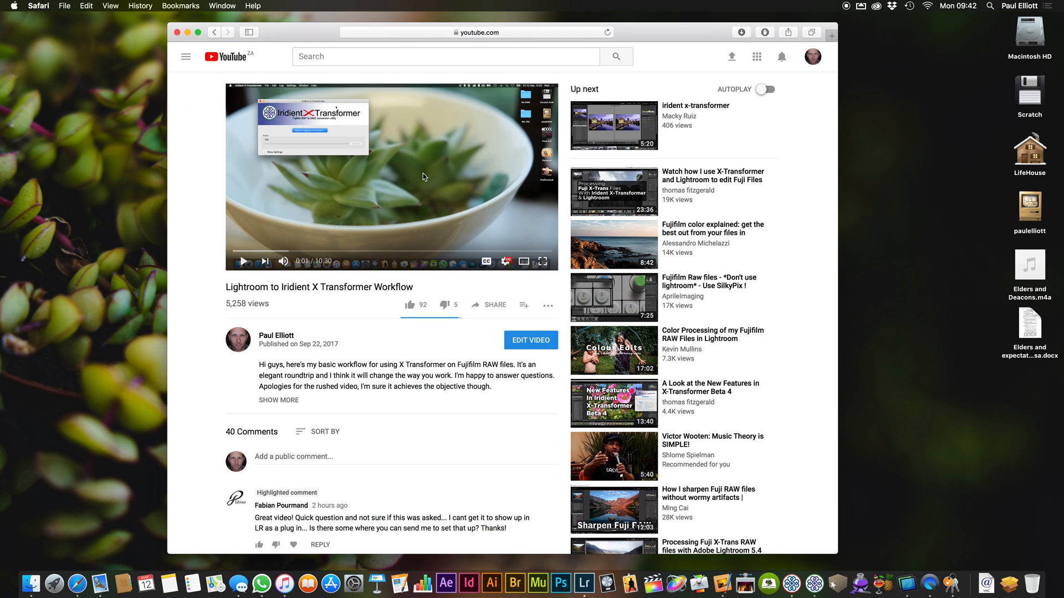
left_click(583, 583)
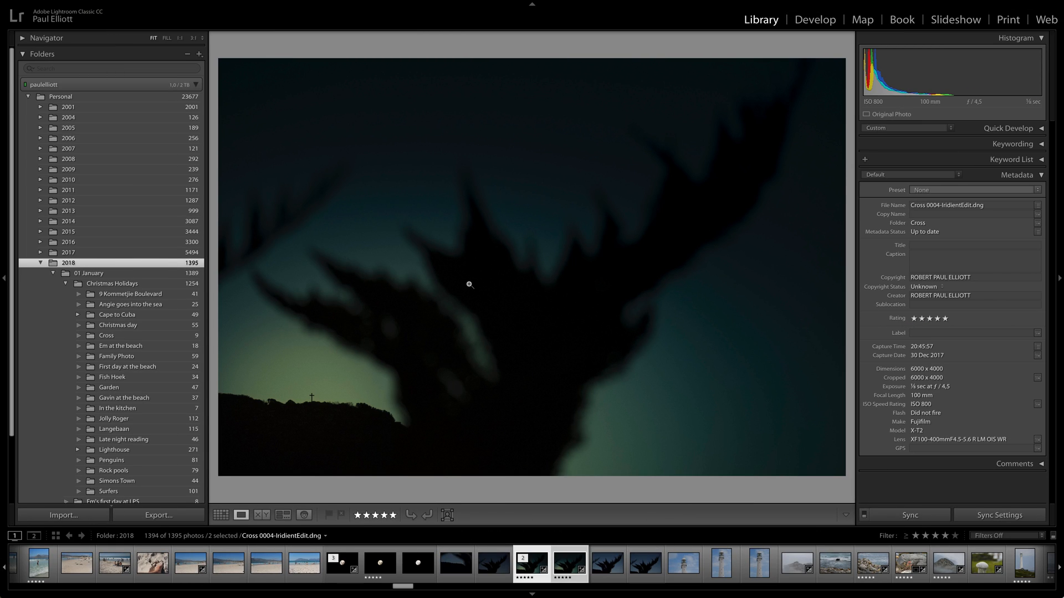
Return to Grid view, select a photo, and open the File menu's plug-in extras.
left_click(220, 515)
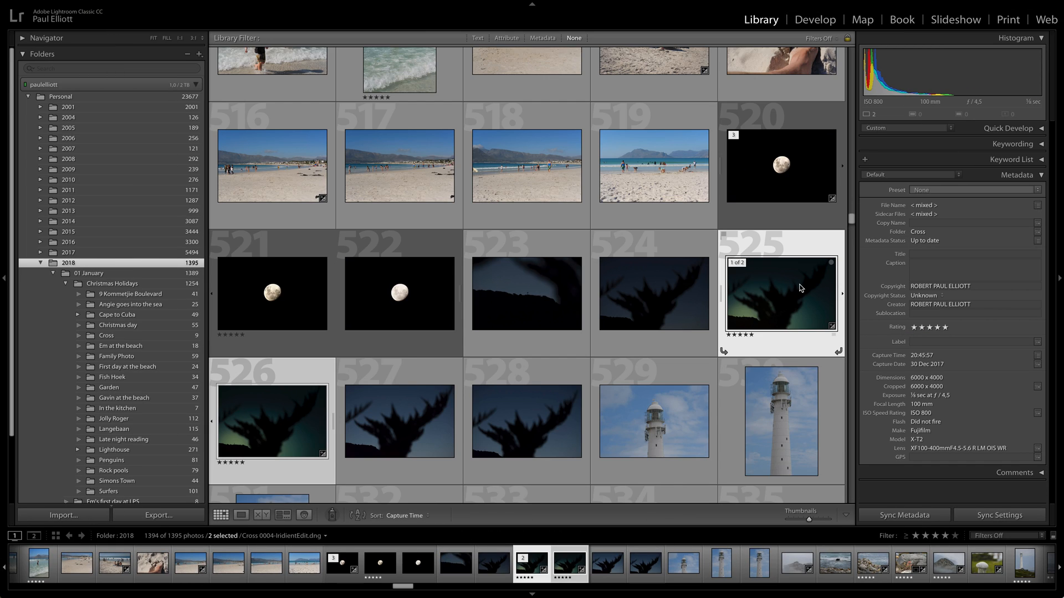
left_click(653, 421)
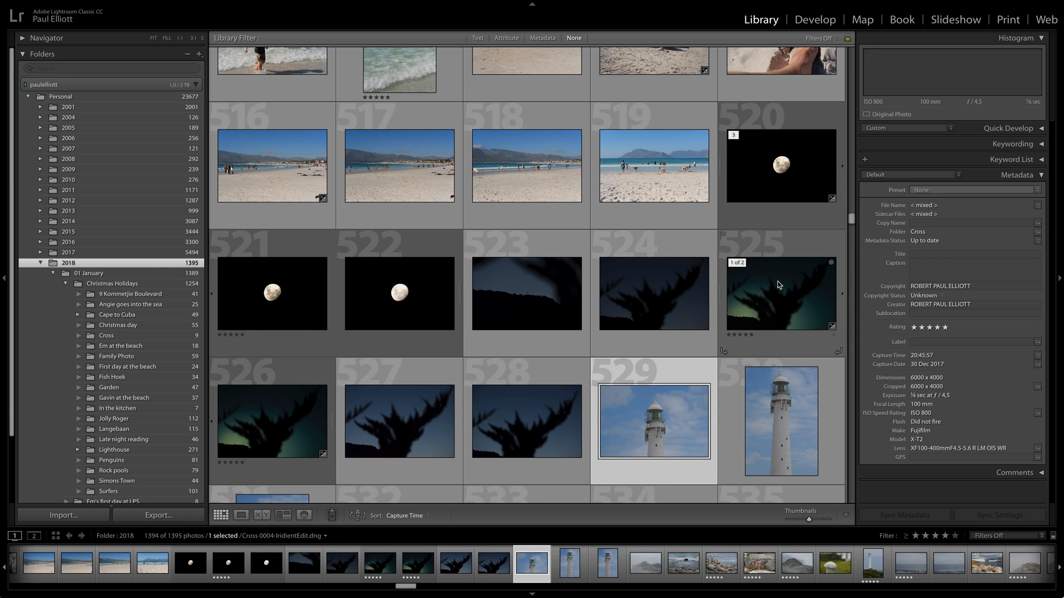
left_click(82, 5)
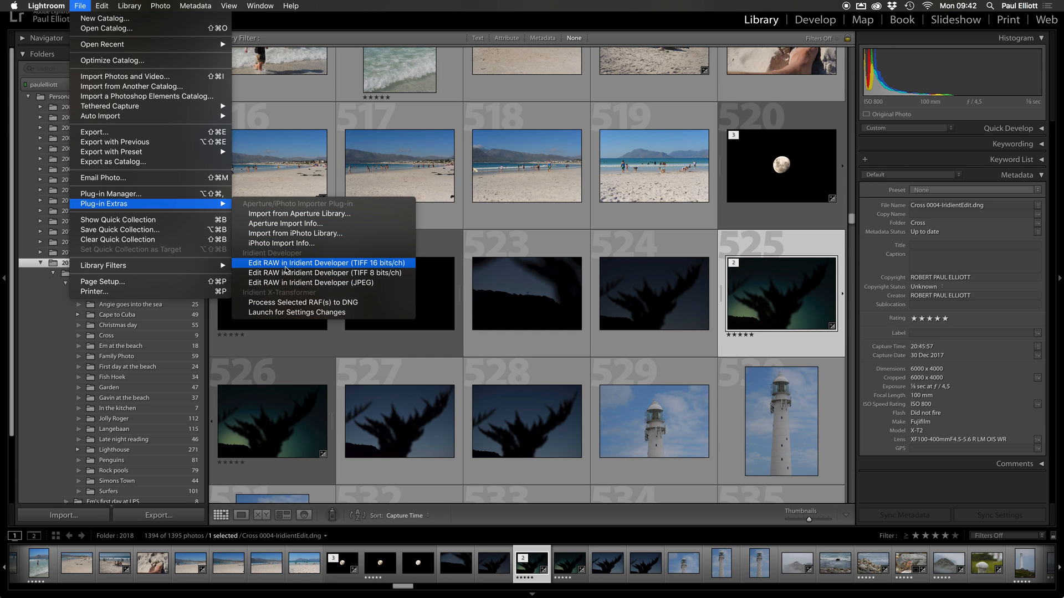
mouse_move(326, 272)
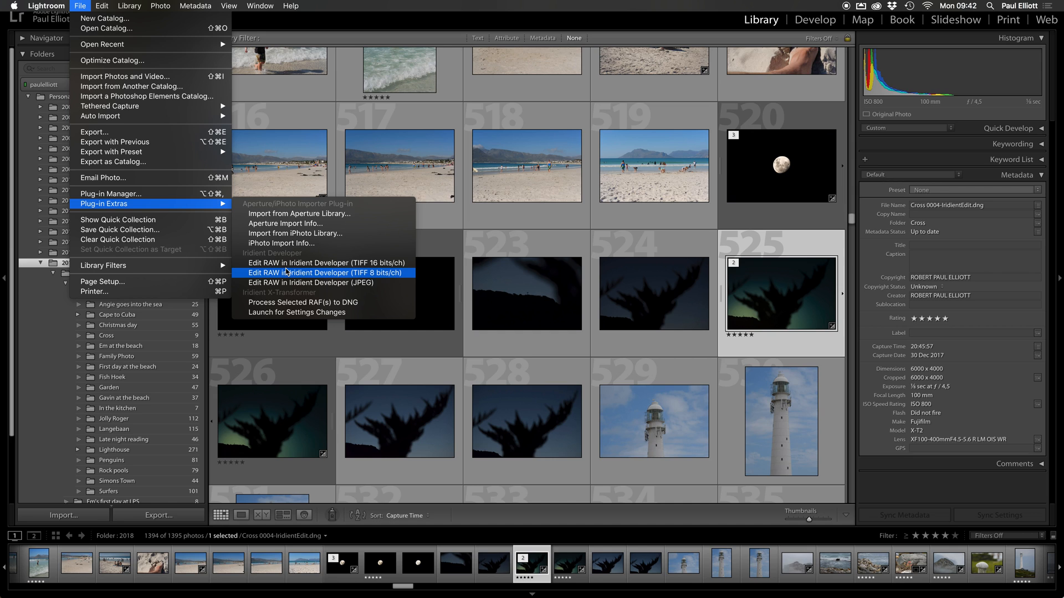
mouse_move(312, 282)
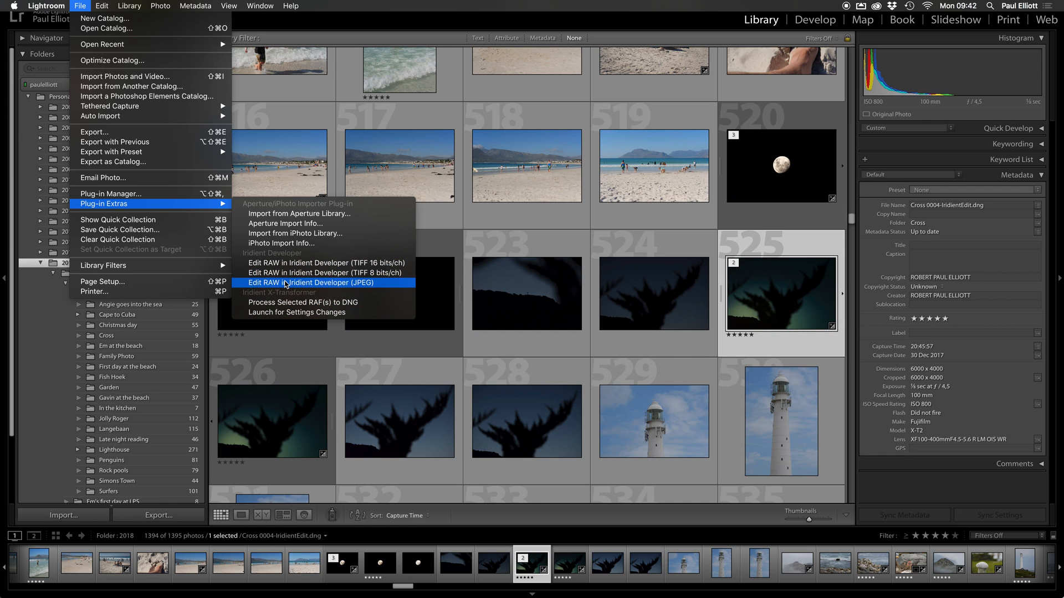
mouse_move(296, 238)
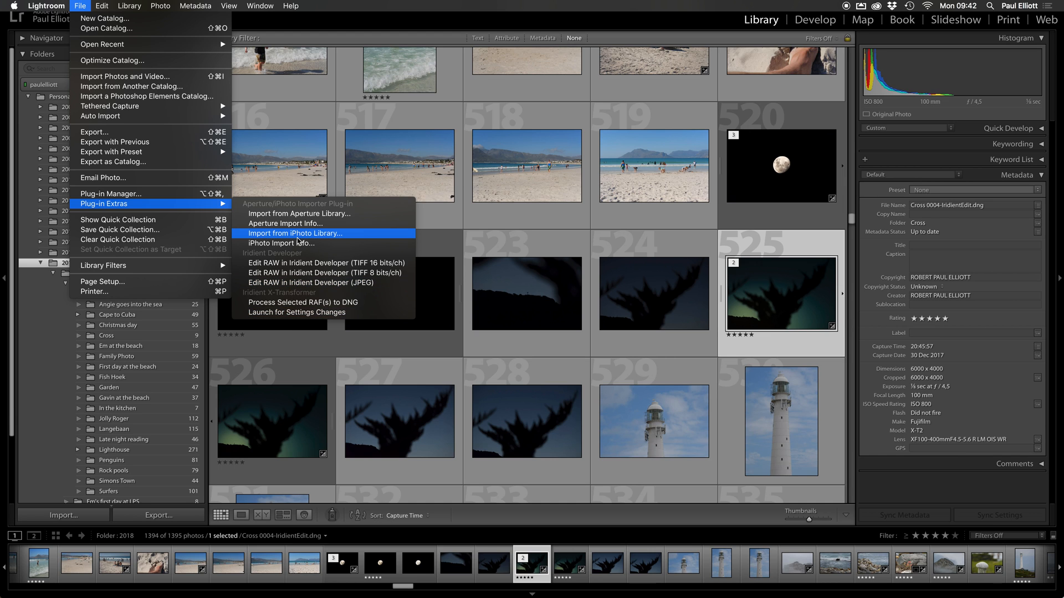